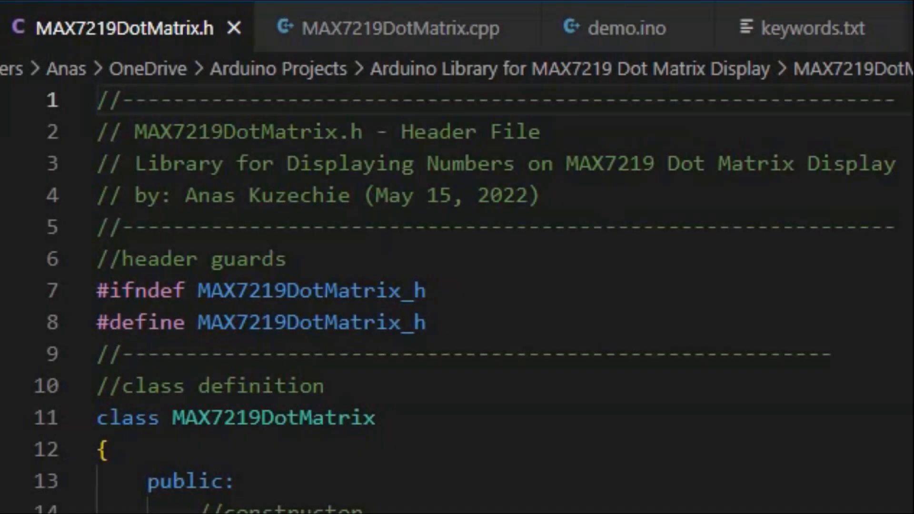
- Review MAX7219DotMatrix.cpp, demo.ino and keywords.txt in turn, ending back on the demo sketch
left_click(384, 27)
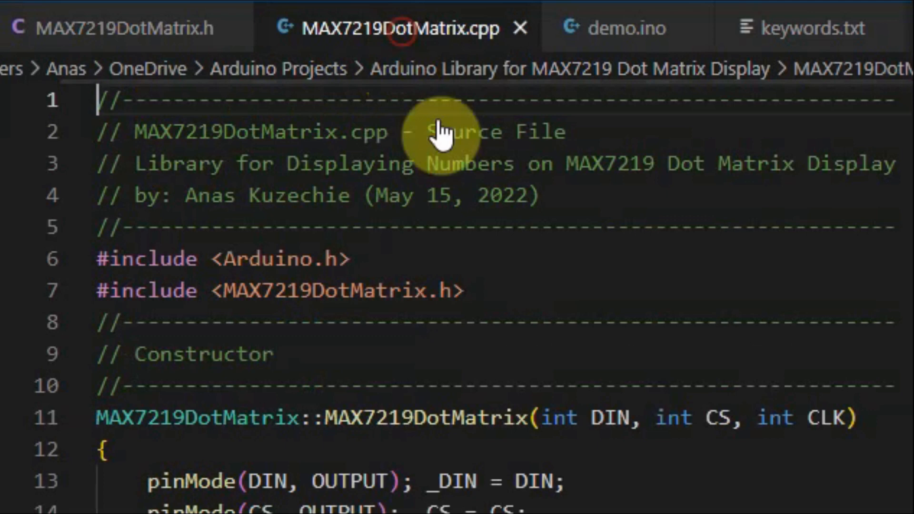
left_click(614, 28)
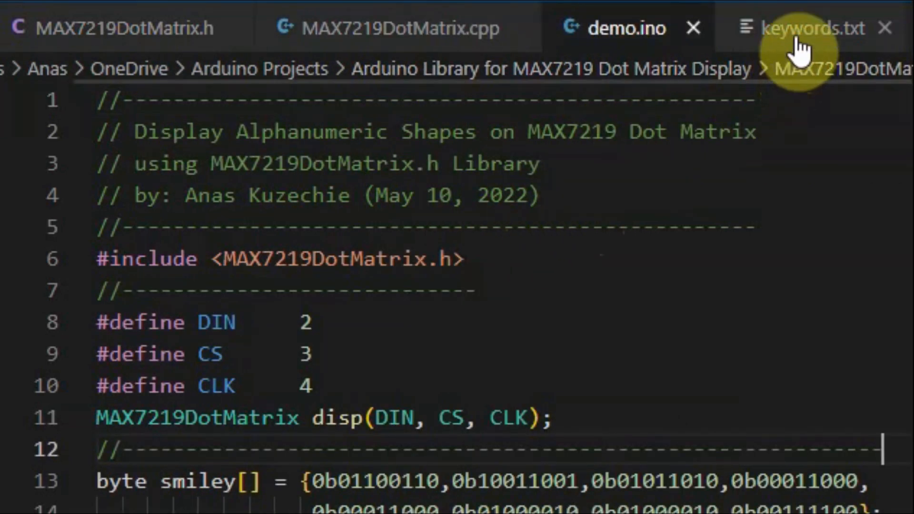
left_click(805, 28)
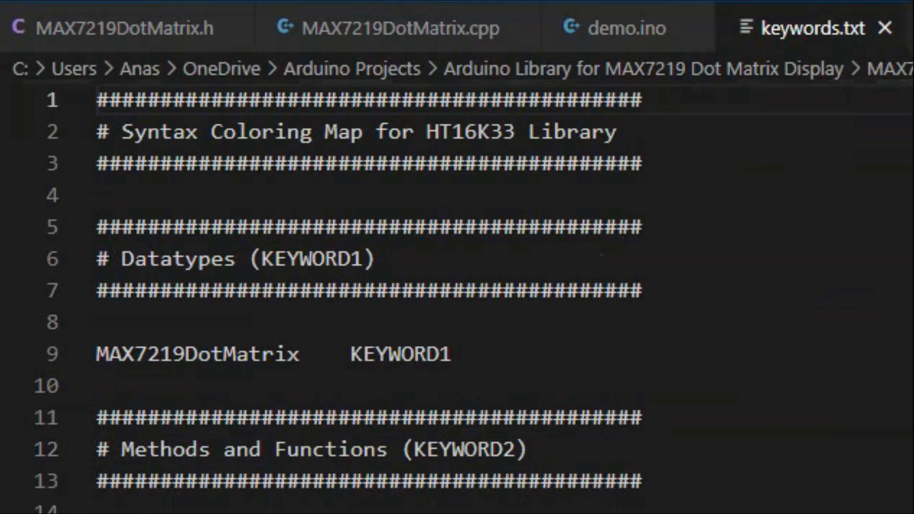
left_click(613, 28)
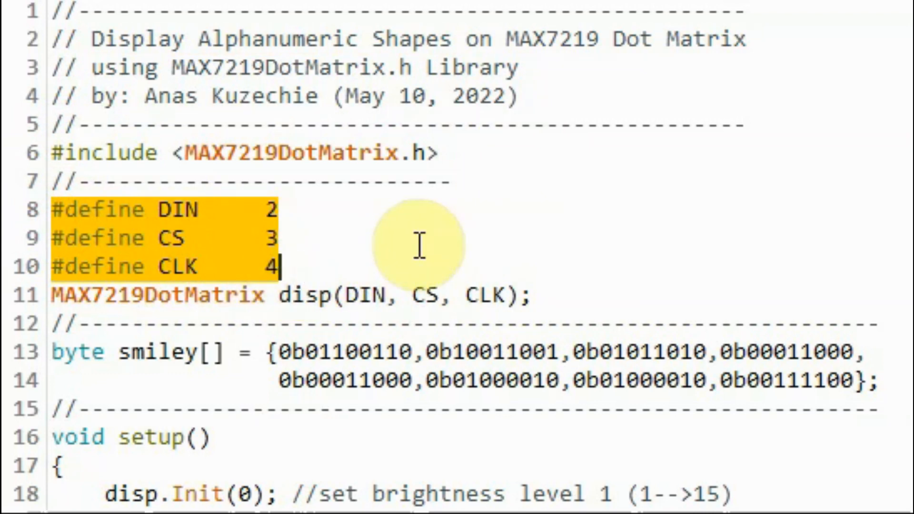
mouse_move(406, 254)
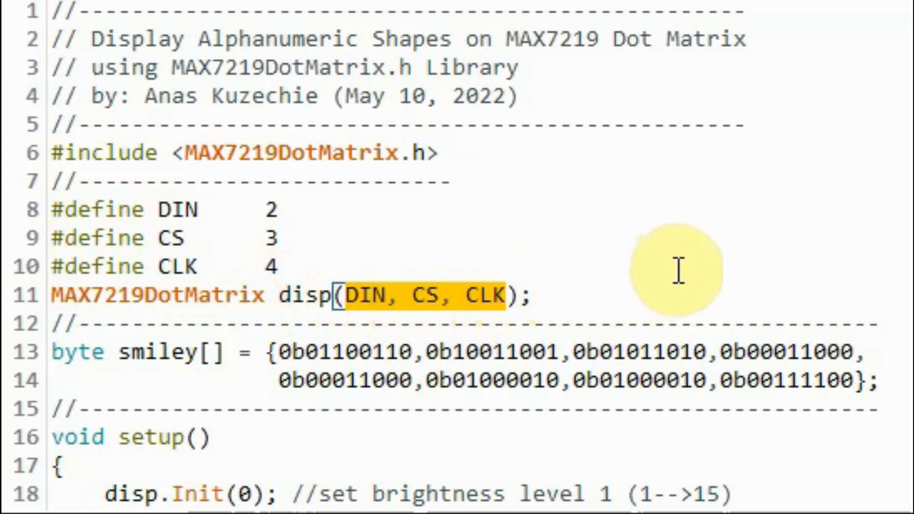
mouse_move(286, 396)
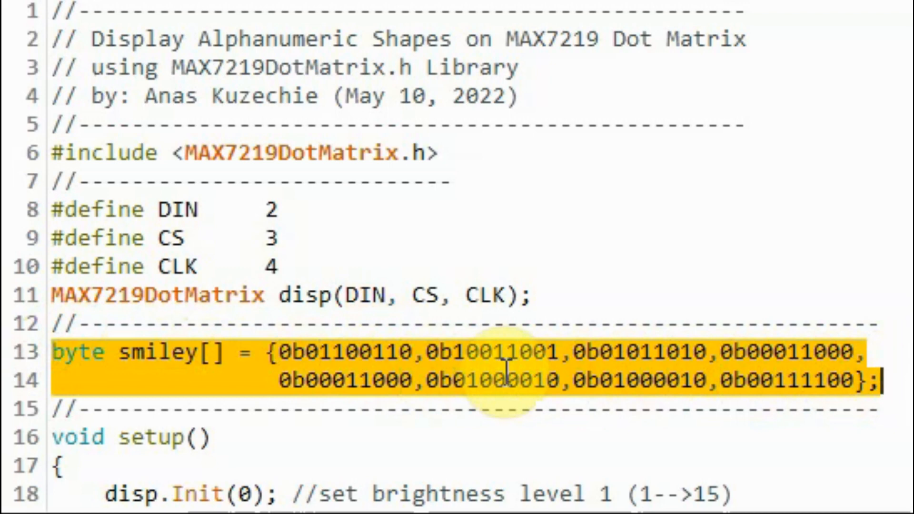
- Scroll down the demo sketch past the pin definitions and smiley byte array
scroll("down", 3)
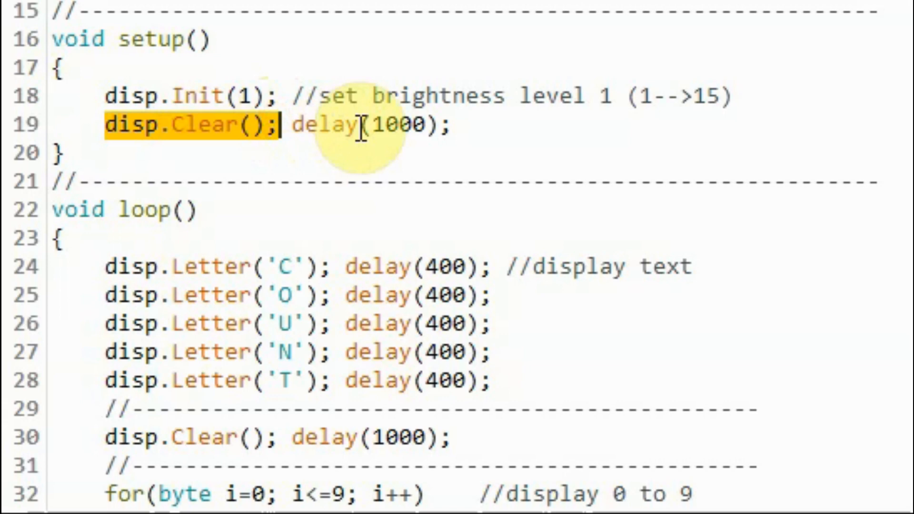
- Scroll into loop() and highlight the COUNT letter-display lines and the smiley for-loop
scroll("down", 3)
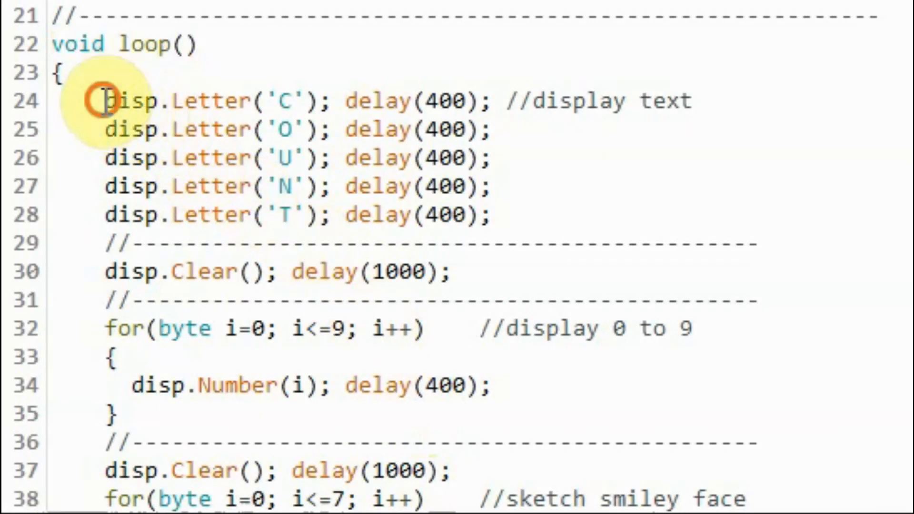
left_click_drag(104, 100, 516, 100)
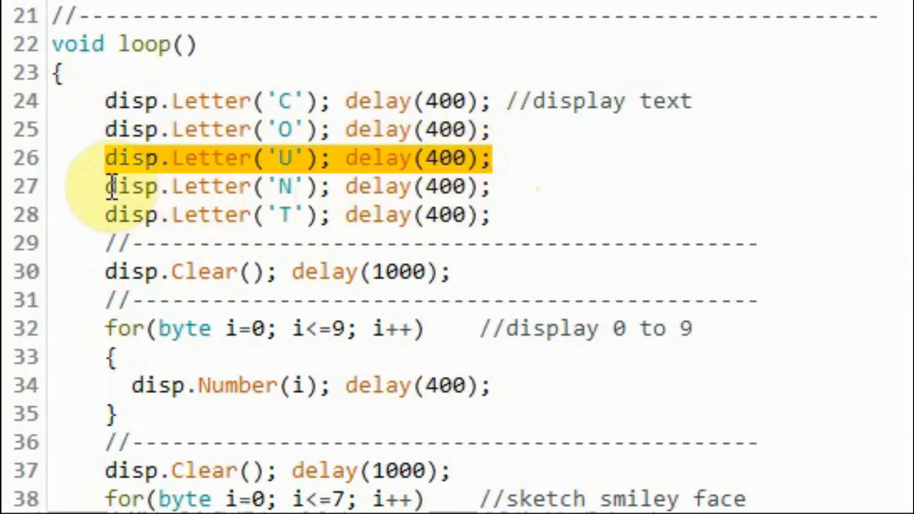
left_click(455, 216)
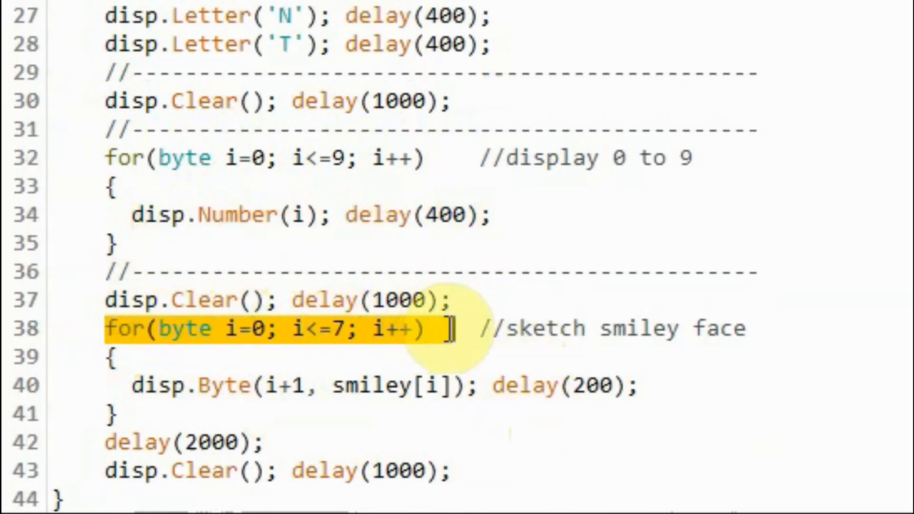
left_click(300, 385)
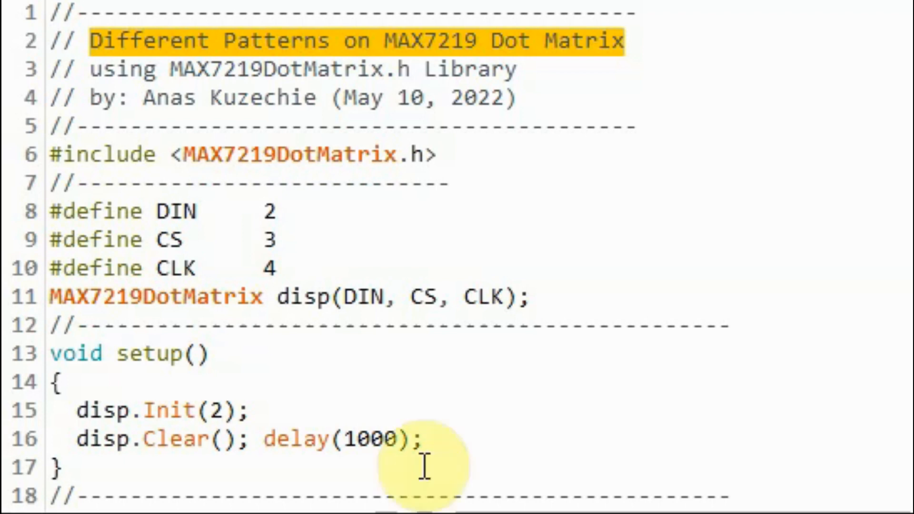
- Scroll to the patterns sketch's loop() and highlight the scrolling_pixel and random_bytes calls
scroll("down", 3)
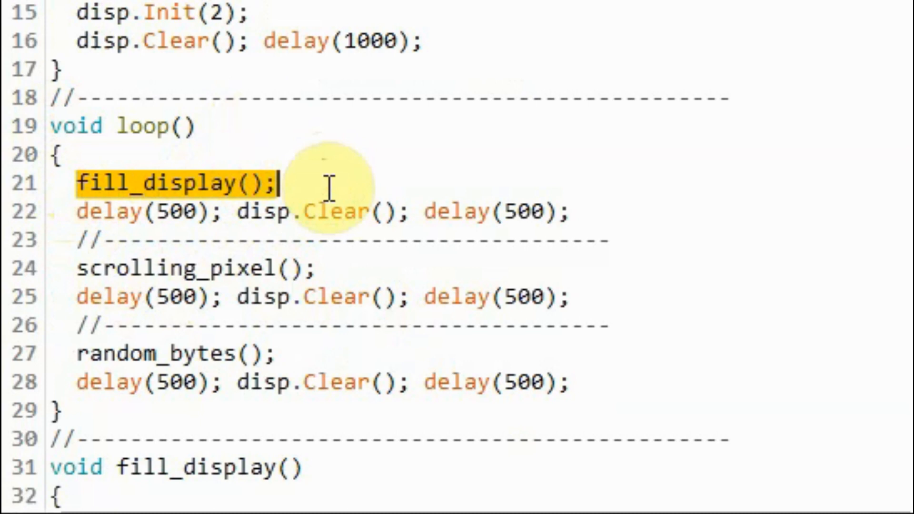
mouse_move(85, 268)
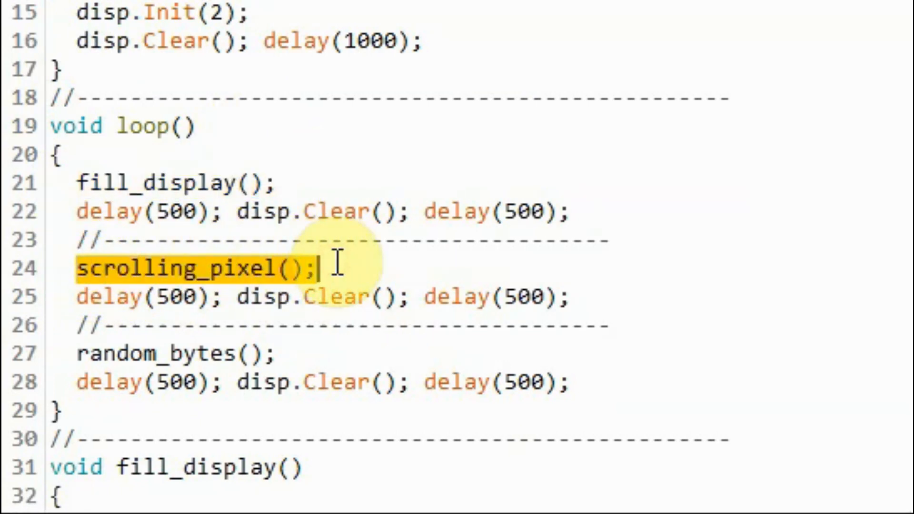
left_click(99, 353)
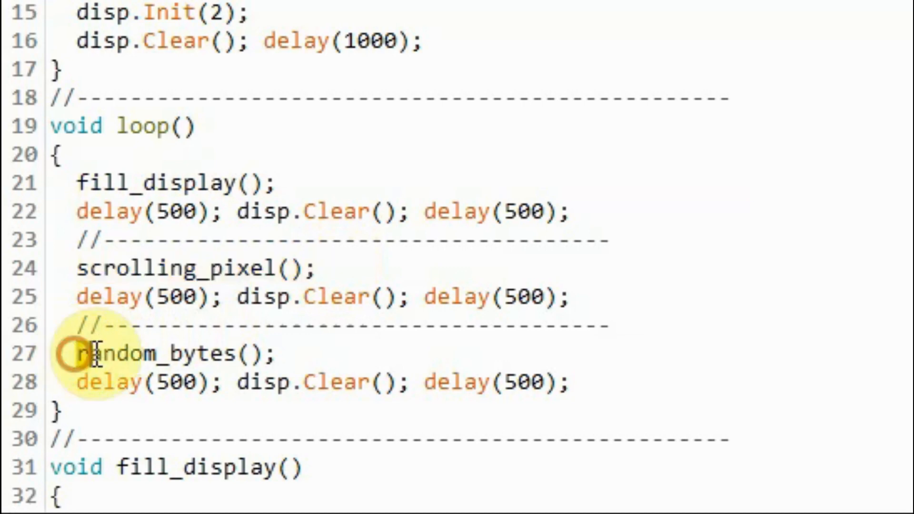
double_click(175, 354)
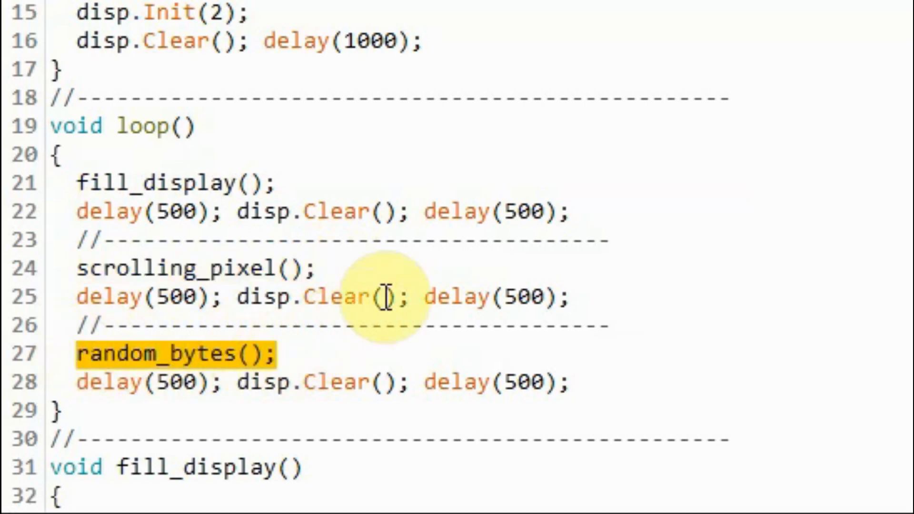